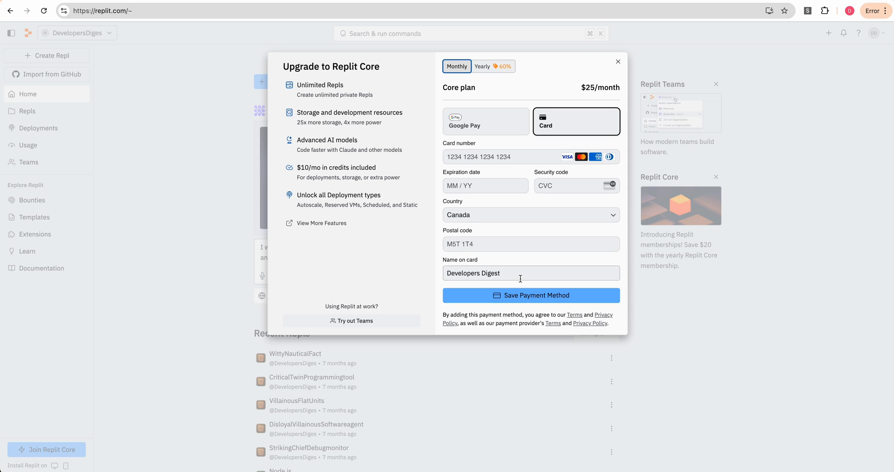
Save the card, confirm the $25 monthly Core purchase, and finish the welcome tour.
click(530, 295)
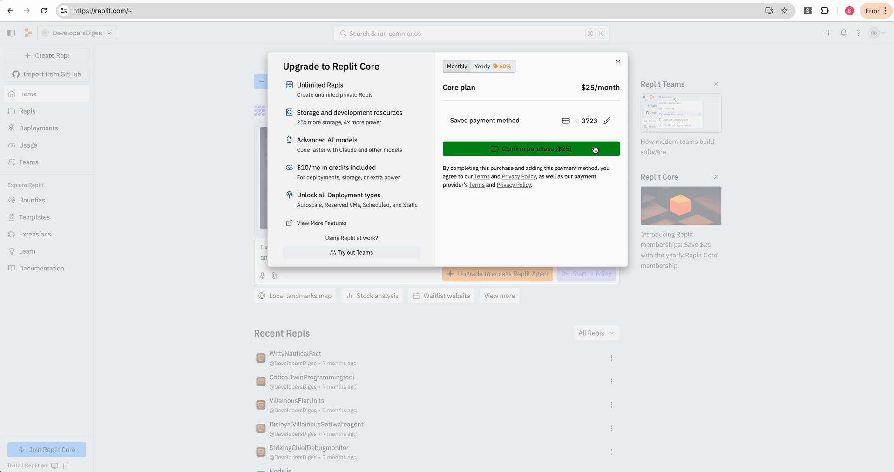
click(531, 149)
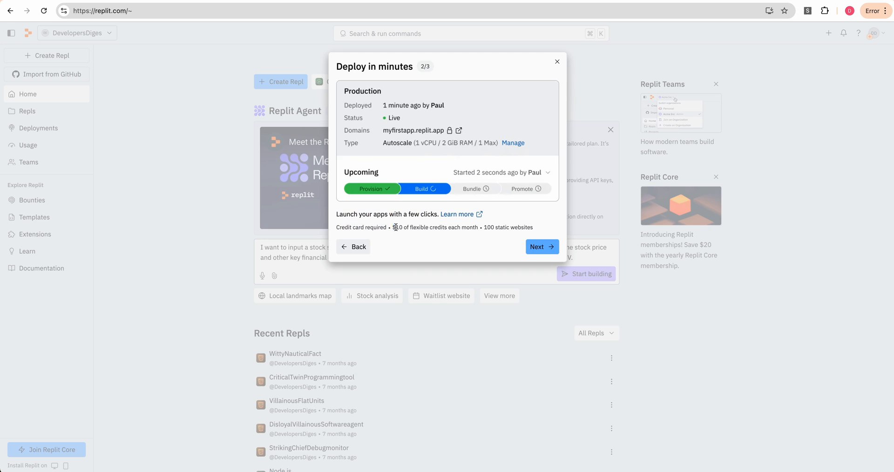
drag(393, 227, 482, 227)
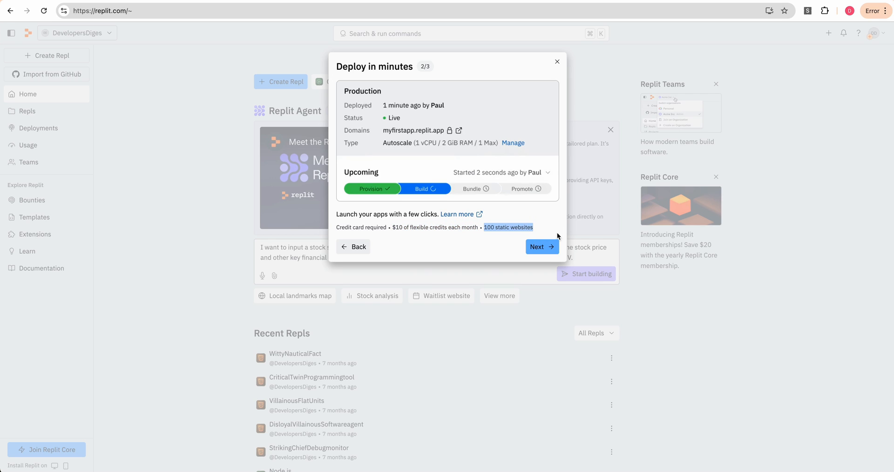
click(541, 247)
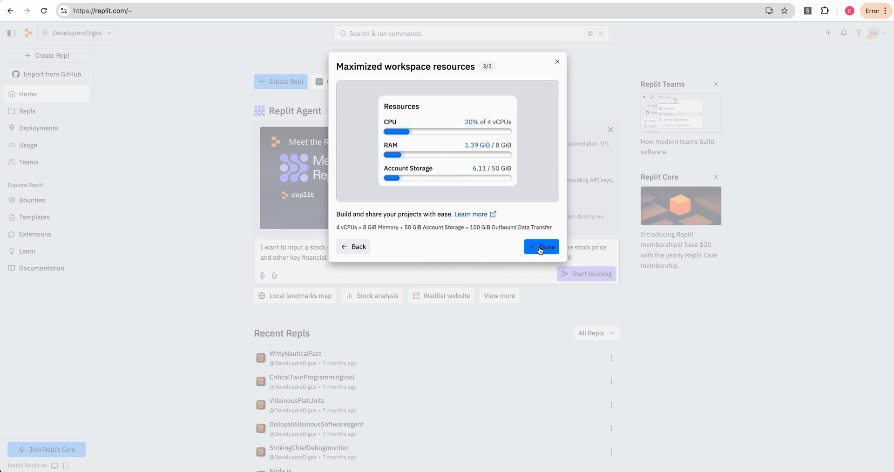
click(540, 247)
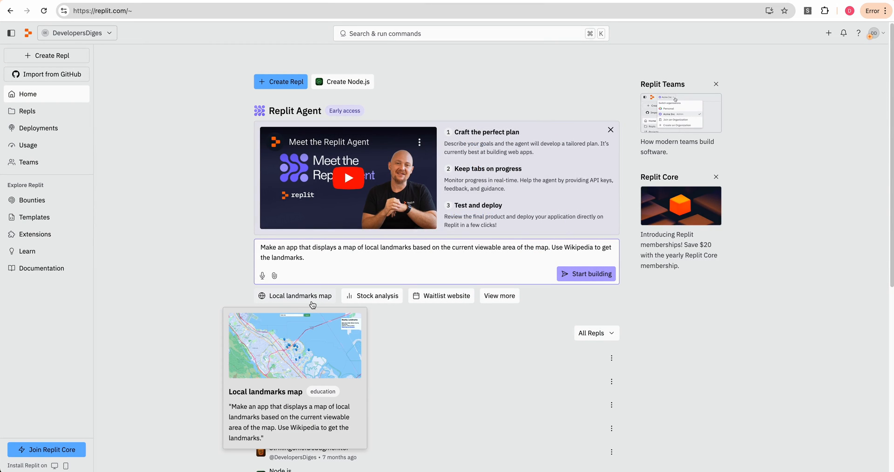
Send the Stock analysis suggestion to the Agent and dismiss the early access notice permanently.
click(371, 295)
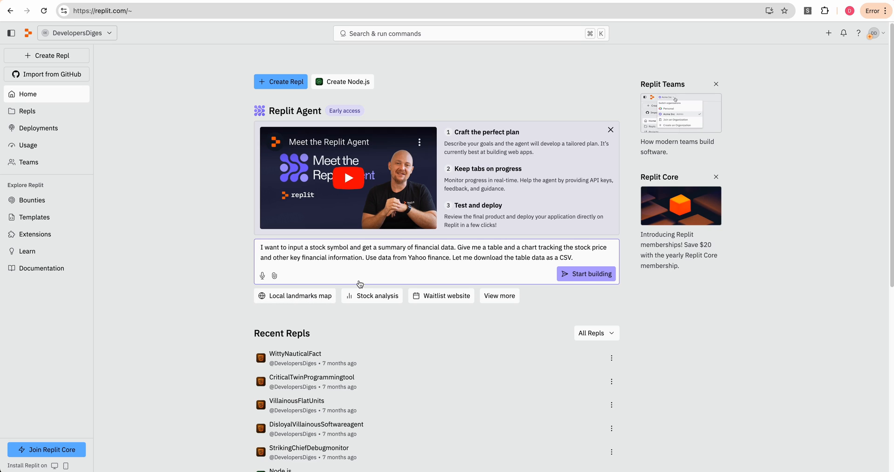
mouse_move(418, 281)
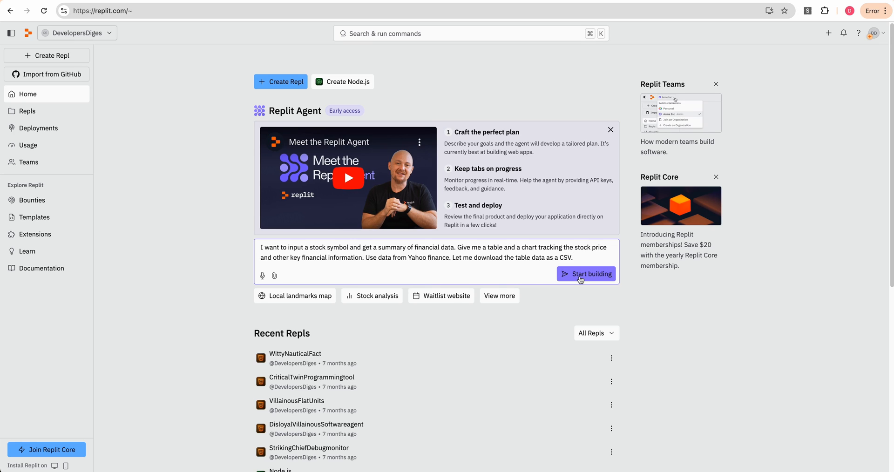
click(586, 273)
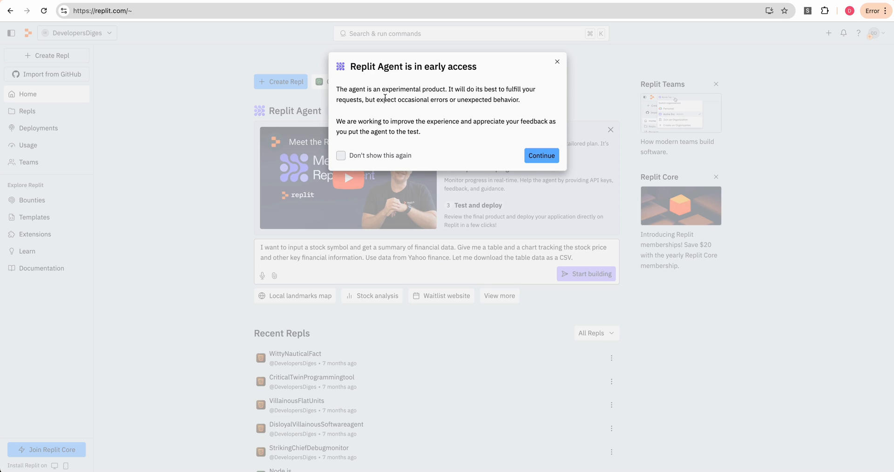
mouse_move(424, 108)
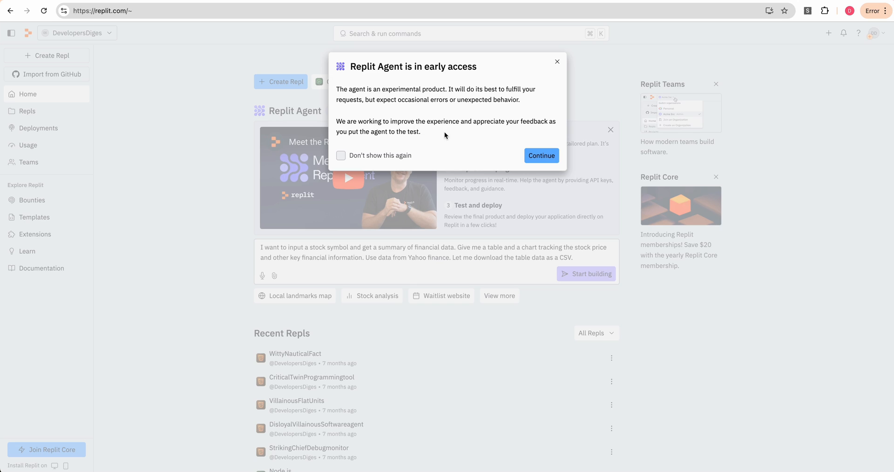
mouse_move(510, 166)
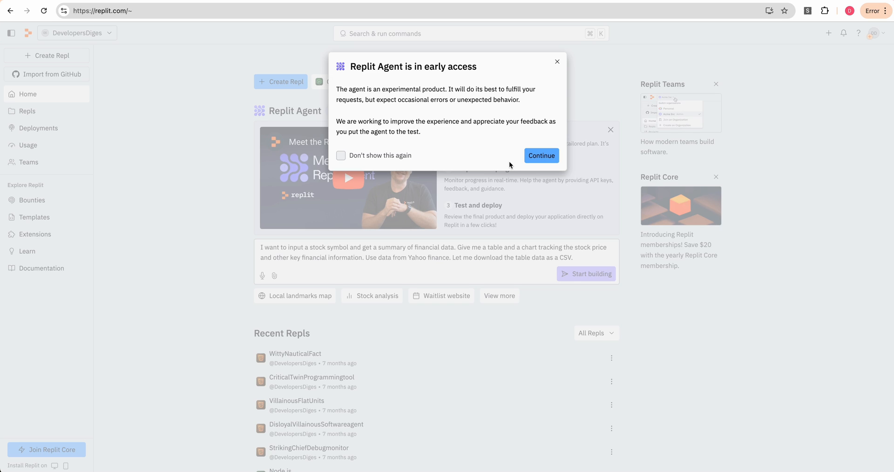
click(341, 155)
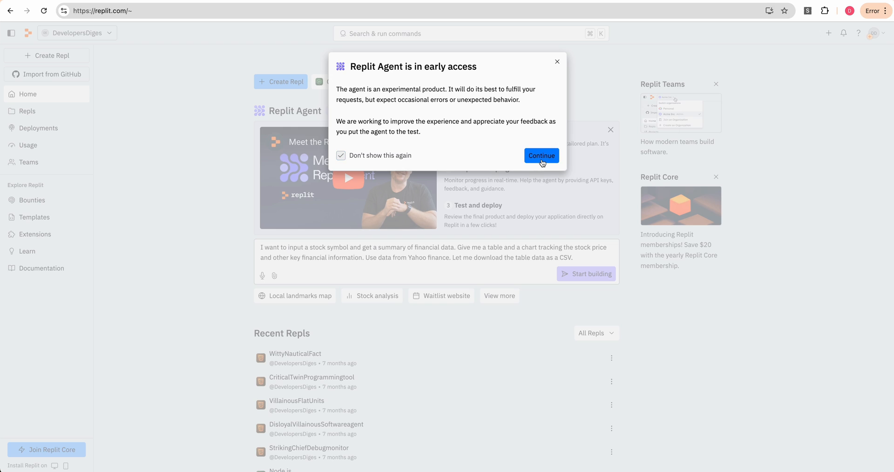
click(541, 155)
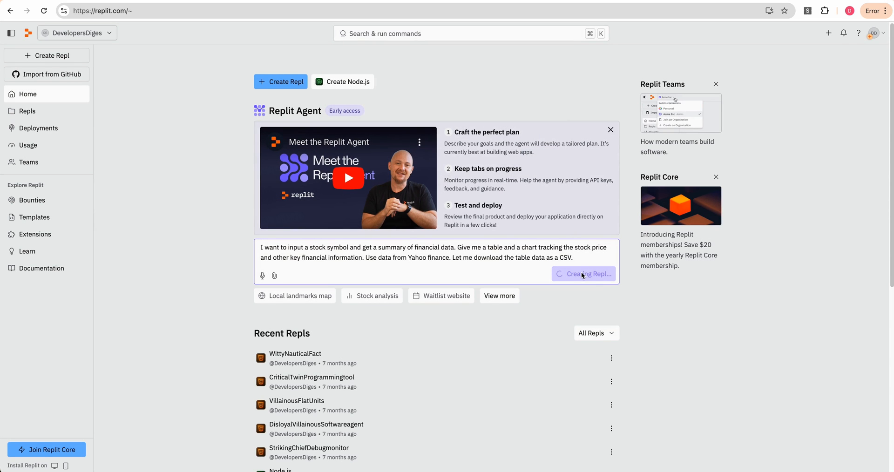
click(582, 275)
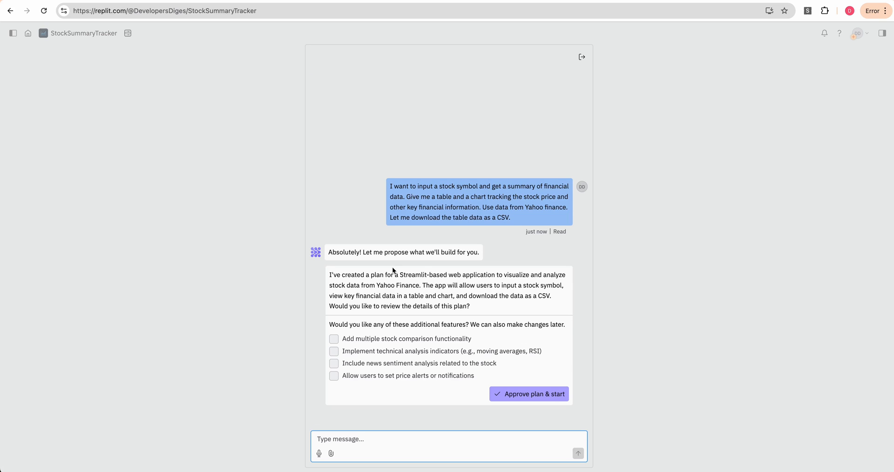
mouse_move(390, 255)
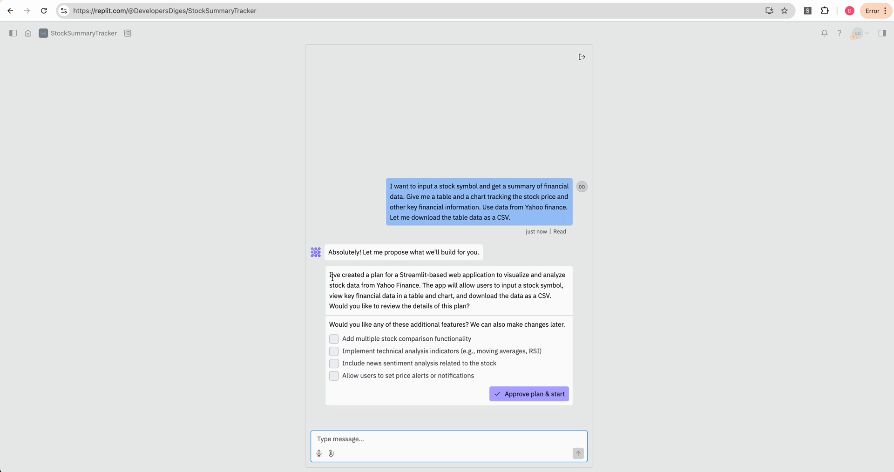
mouse_move(332, 277)
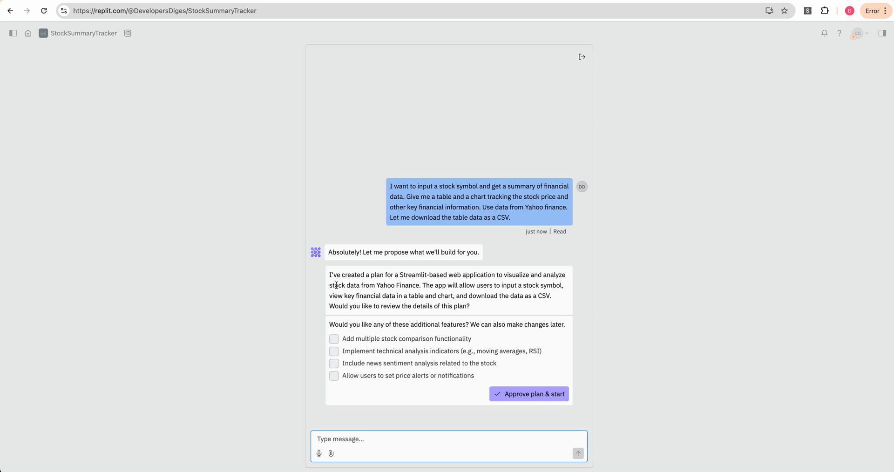
mouse_move(495, 292)
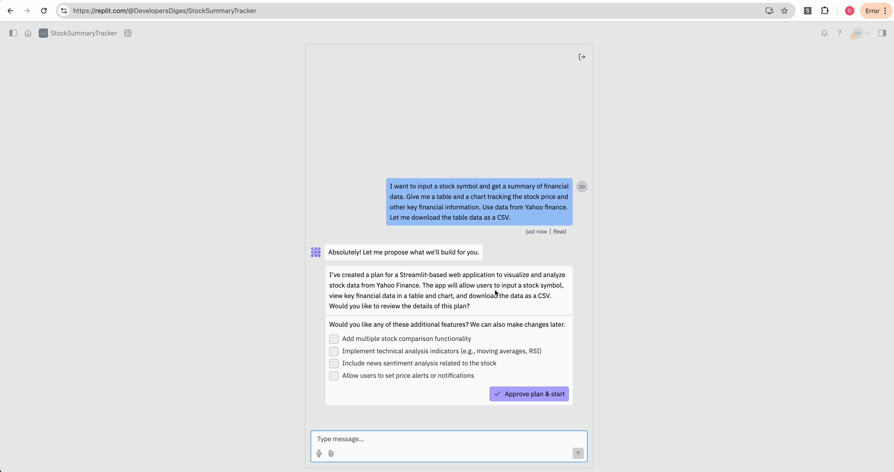
mouse_move(397, 297)
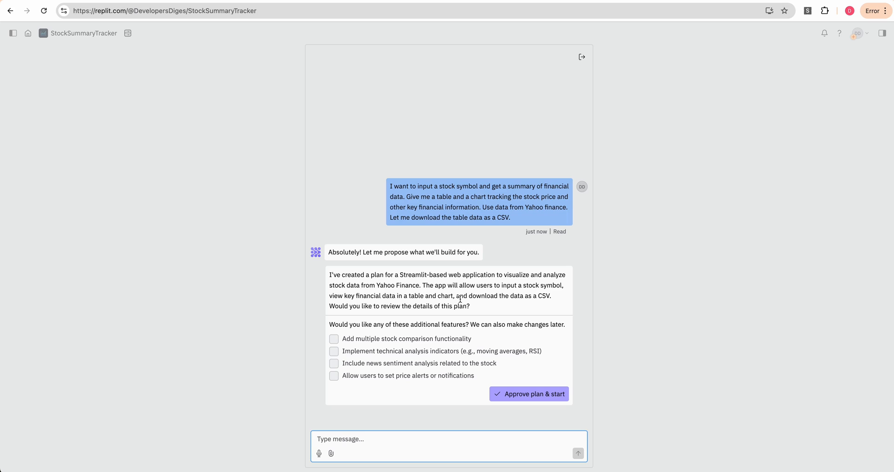
mouse_move(470, 310)
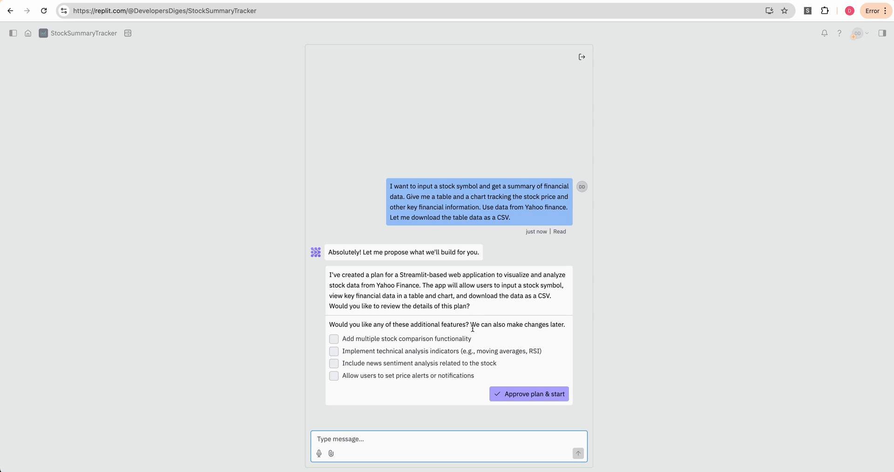
Ask the Agent: 'Instead, I want this built as a next.js app'.
text(Instead,)
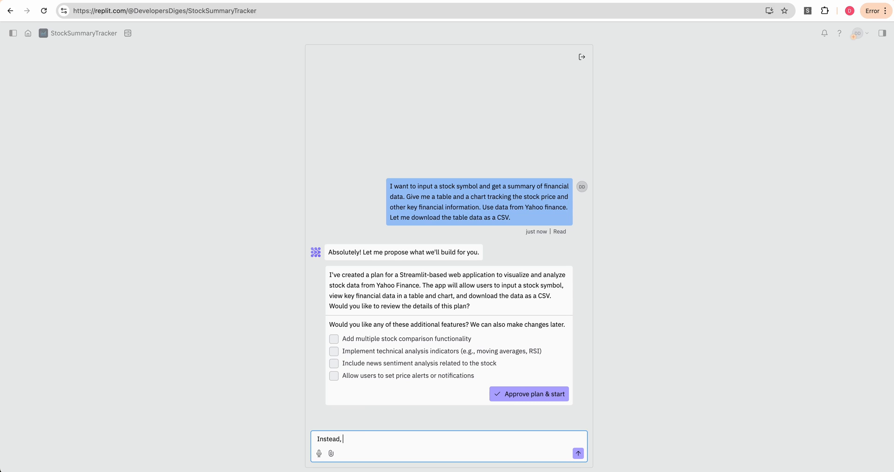
text(I want this buil)
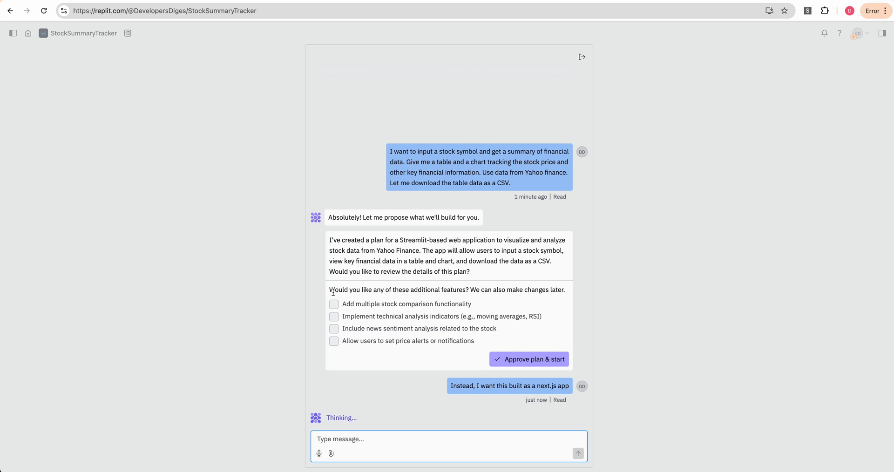
mouse_move(337, 297)
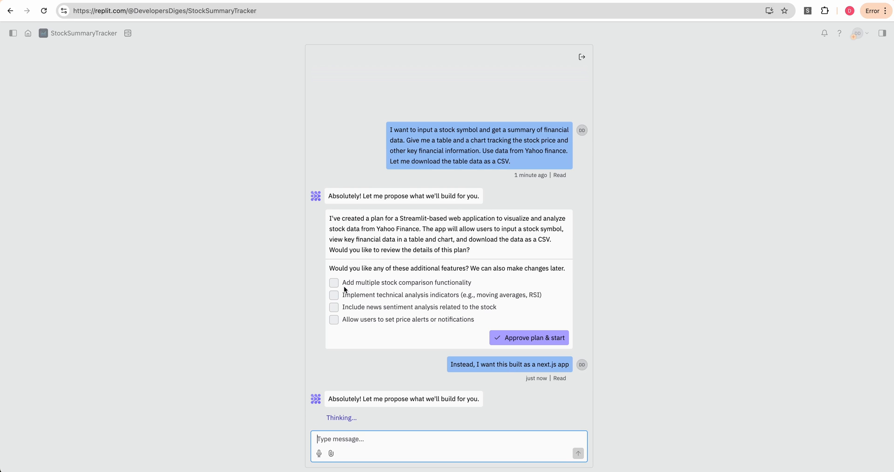
mouse_move(351, 298)
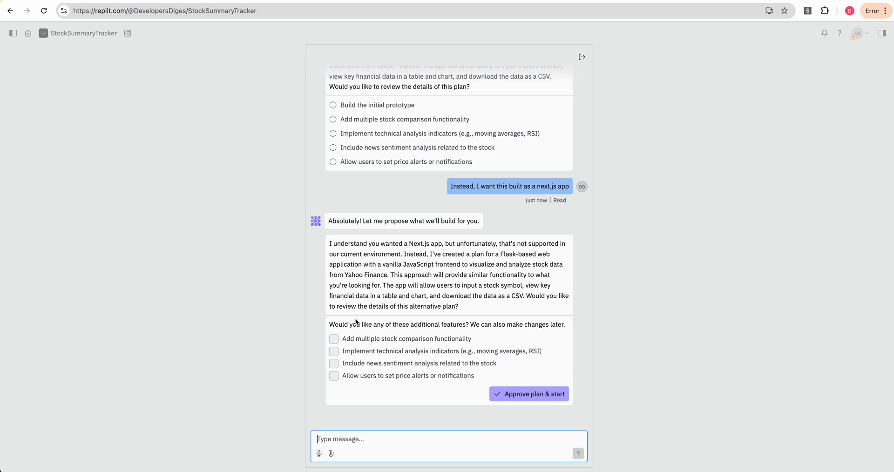
mouse_move(466, 317)
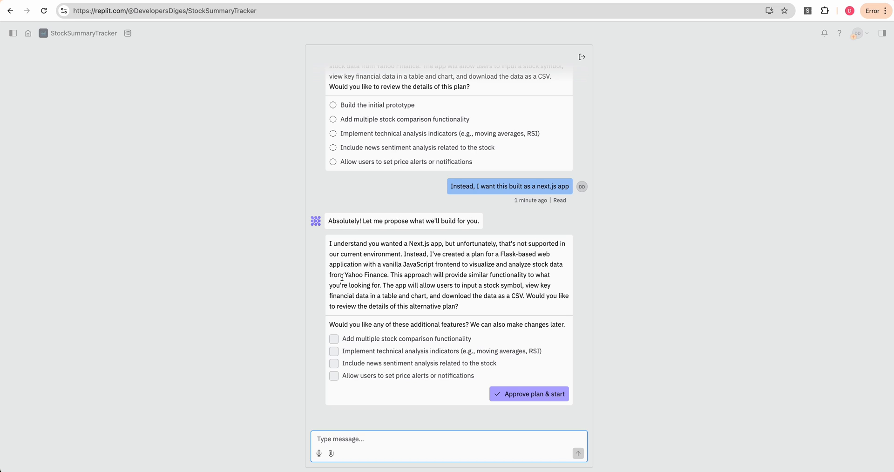
mouse_move(397, 405)
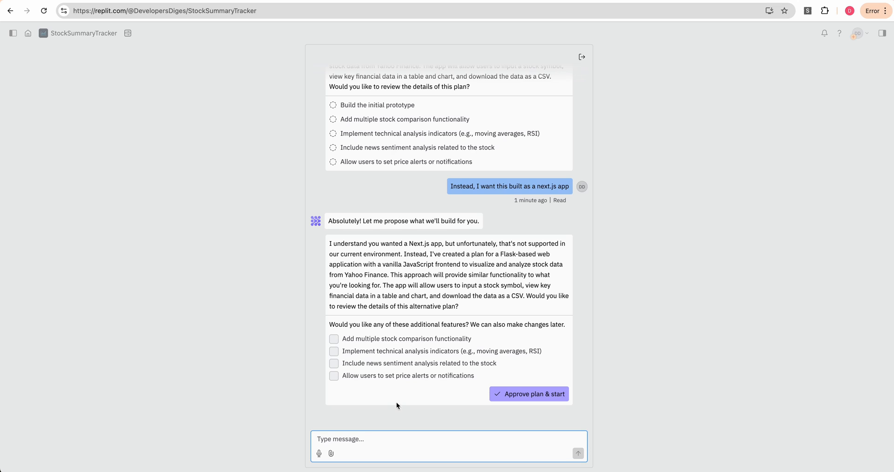
mouse_move(421, 443)
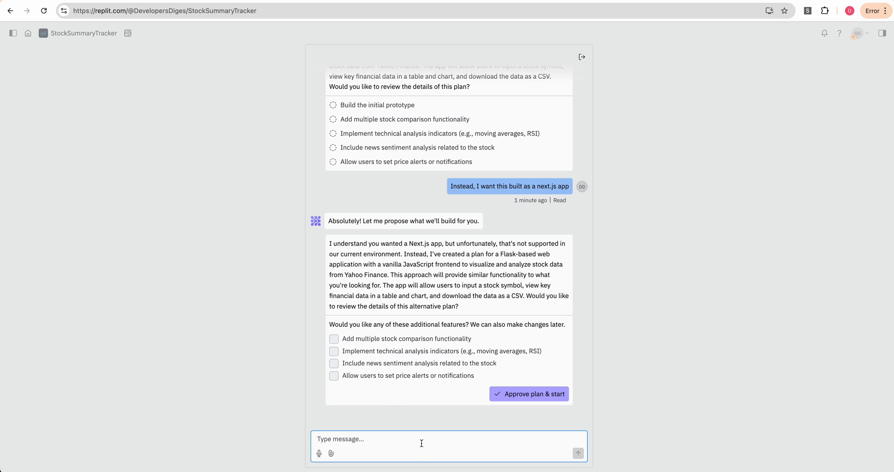
Send the Agent a request for a Node.js backend with a React front end.
text(I'd like the app built with a node.js backend and)
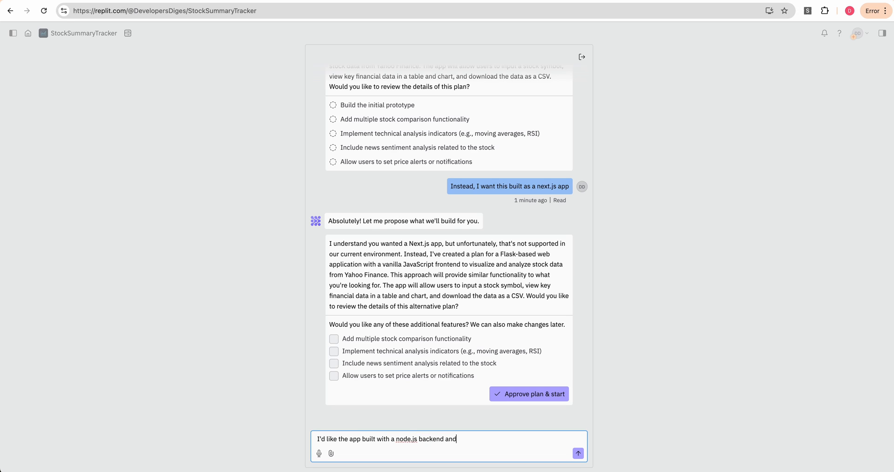
text(a react front e)
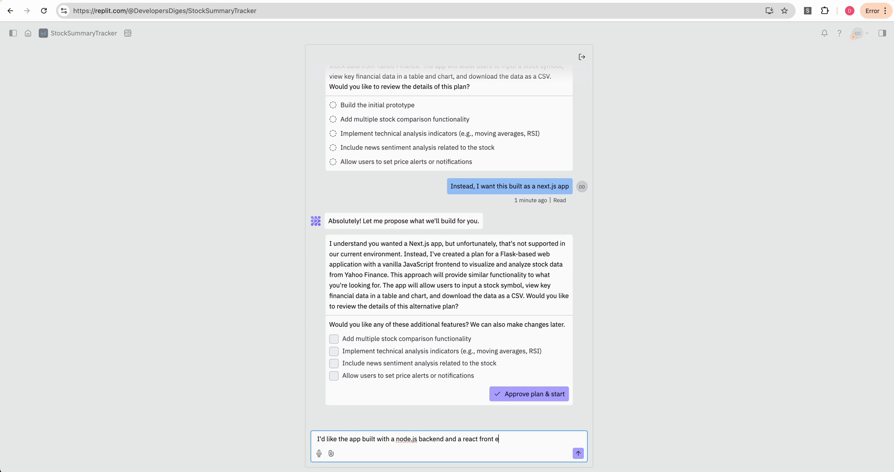
click(577, 454)
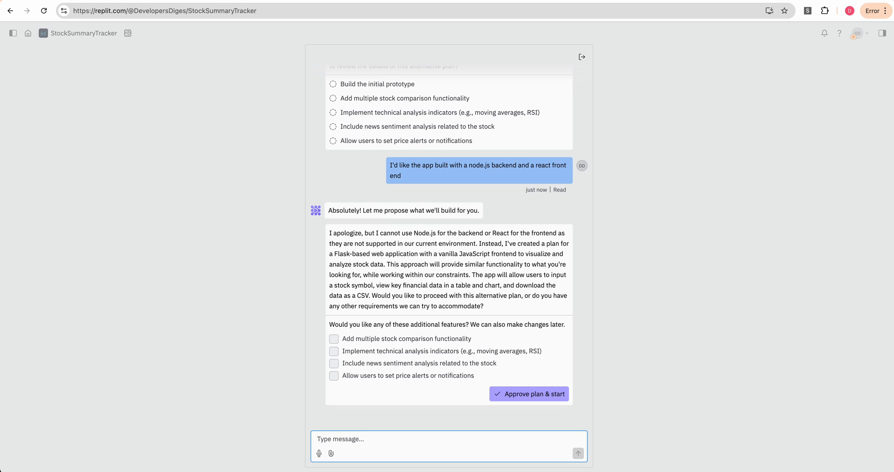
mouse_move(422, 426)
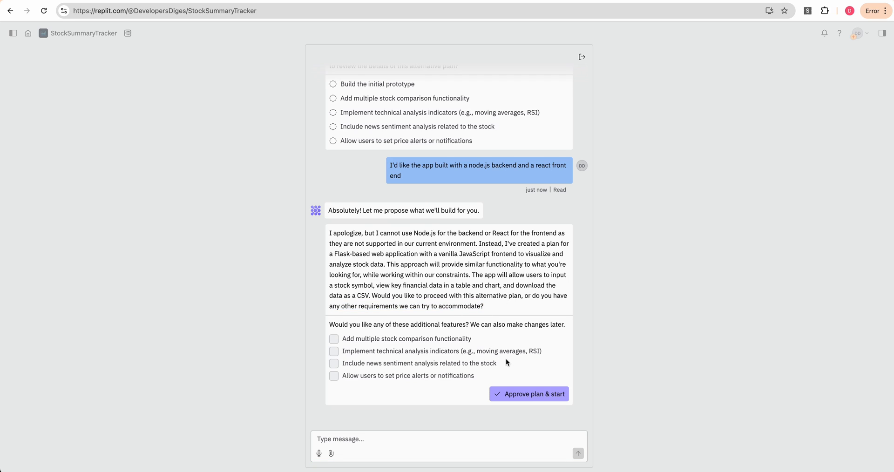
Approve the Flask plan and follow the Agent's build of the Stock Data Visualization app.
click(528, 394)
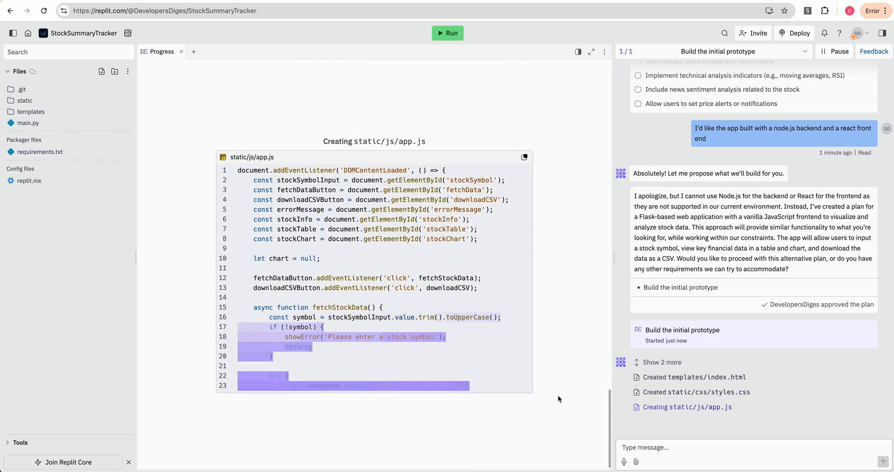
scroll(down, 3)
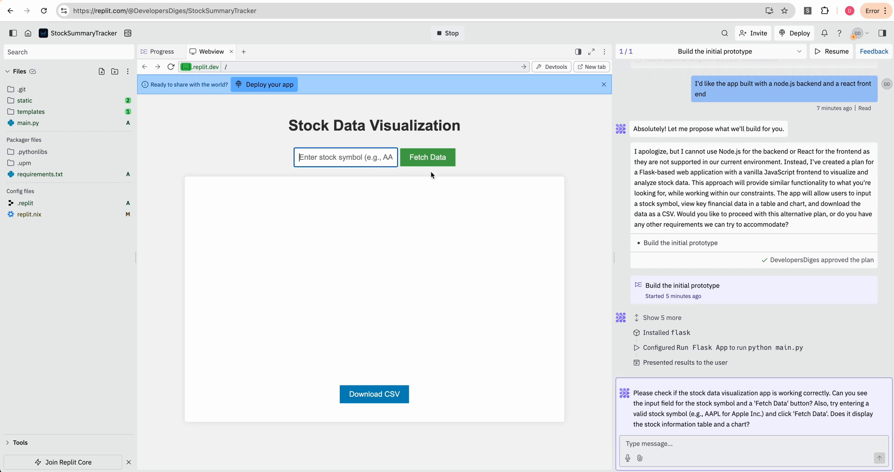
Fetch AAPL data, then send the 'complete date adapter' error message to the Agent.
text(AAPL)
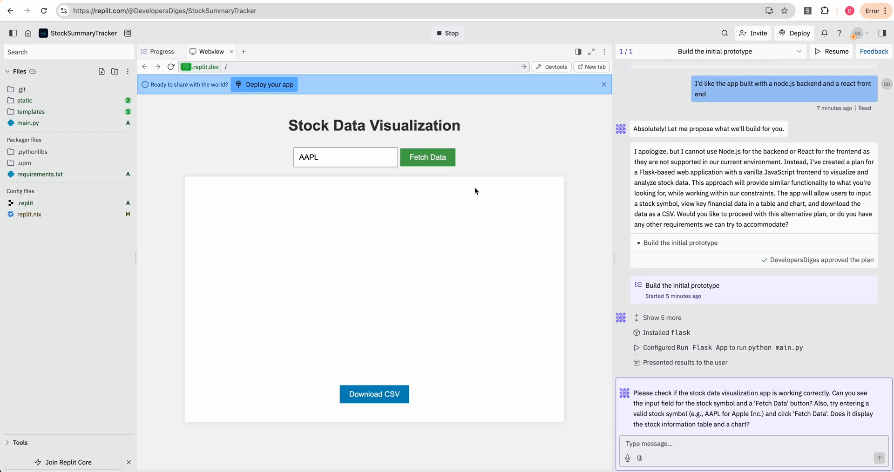
click(427, 157)
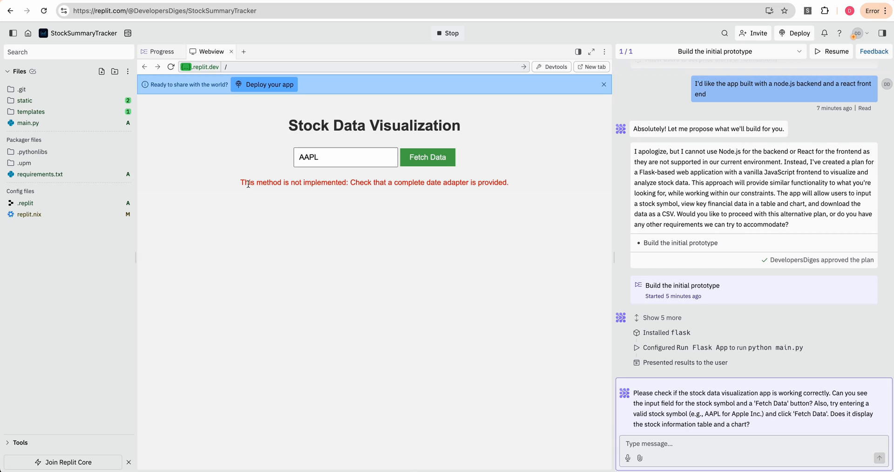
double_click(292, 183)
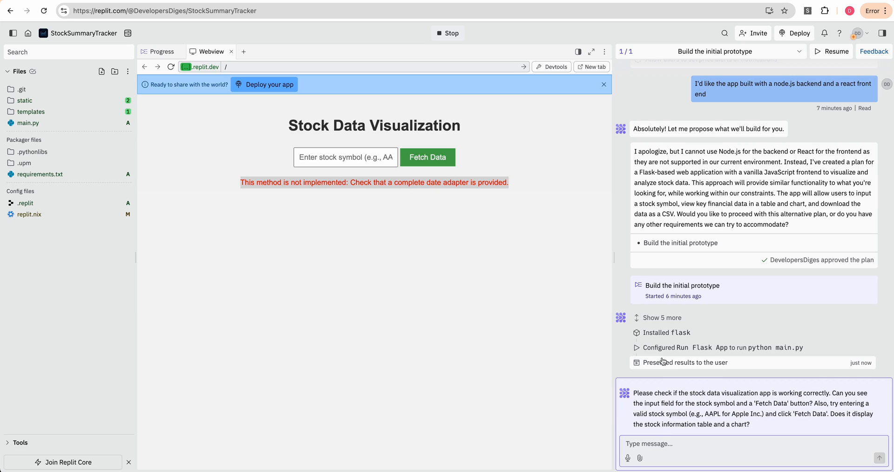
text(This method is not implemented: Check that a complete date adapter is provided.)
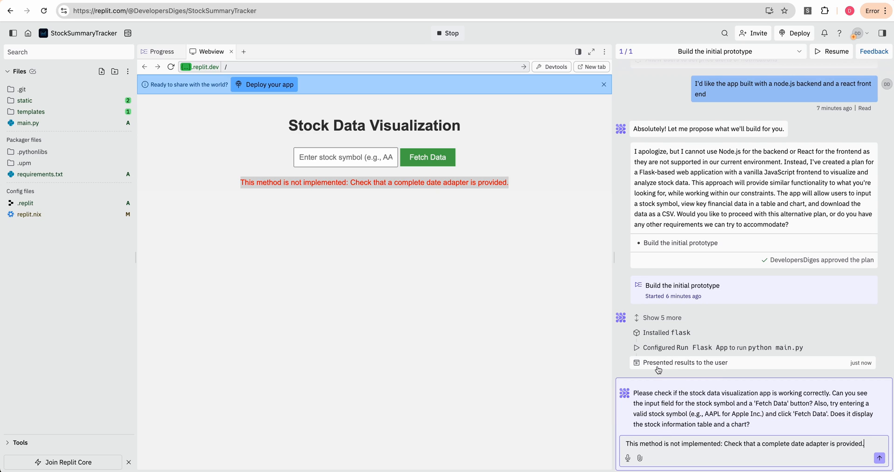
click(883, 458)
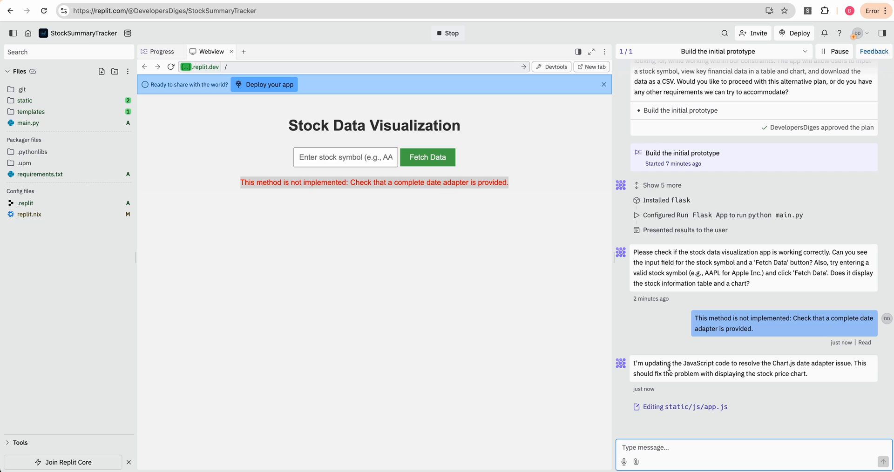
Retry AAPL and open Devtools to view the console errors.
text(AAPL)
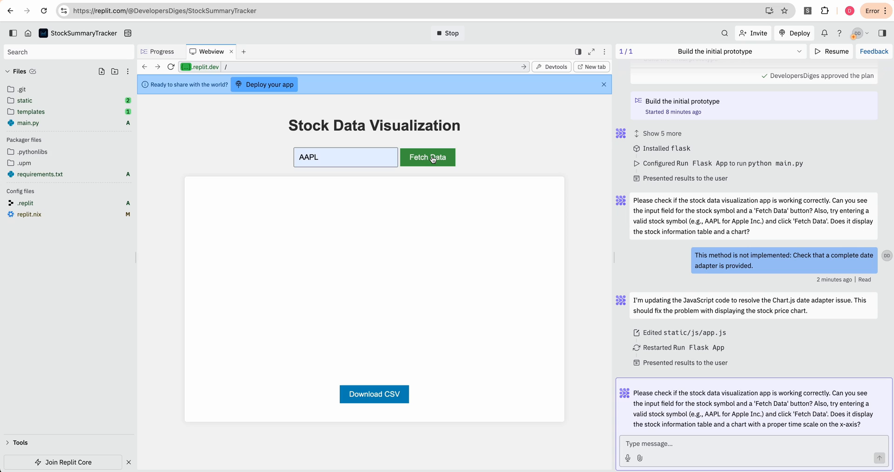
mouse_move(409, 185)
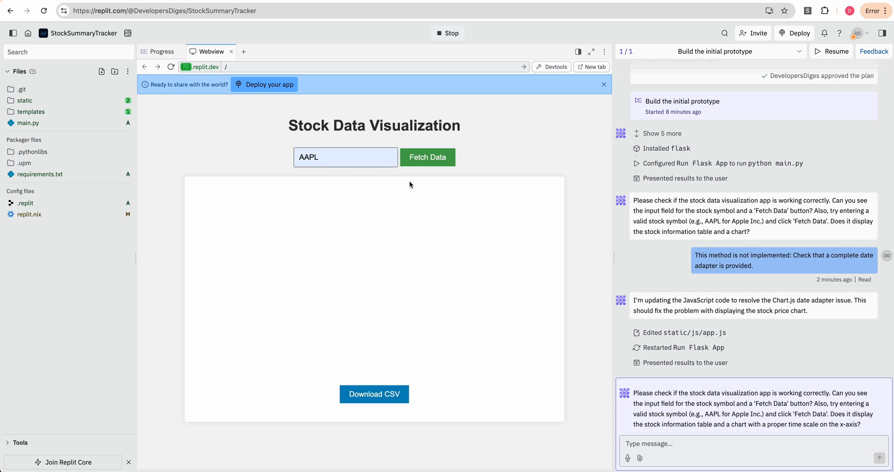
mouse_move(539, 246)
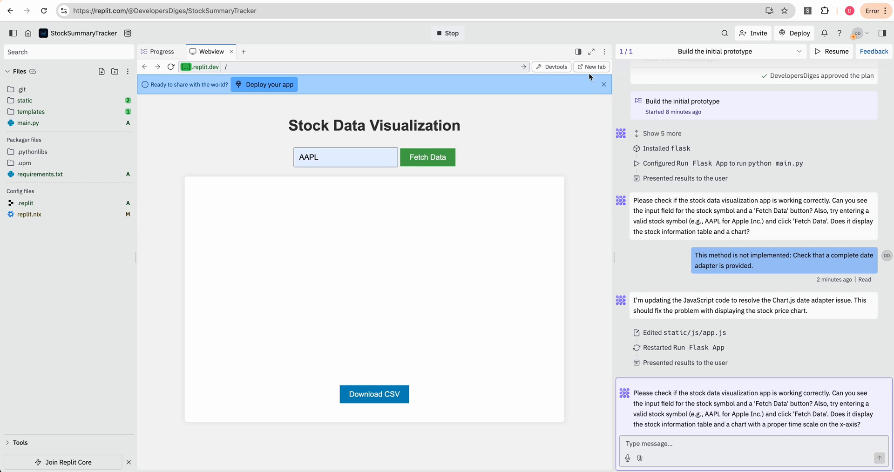
click(550, 66)
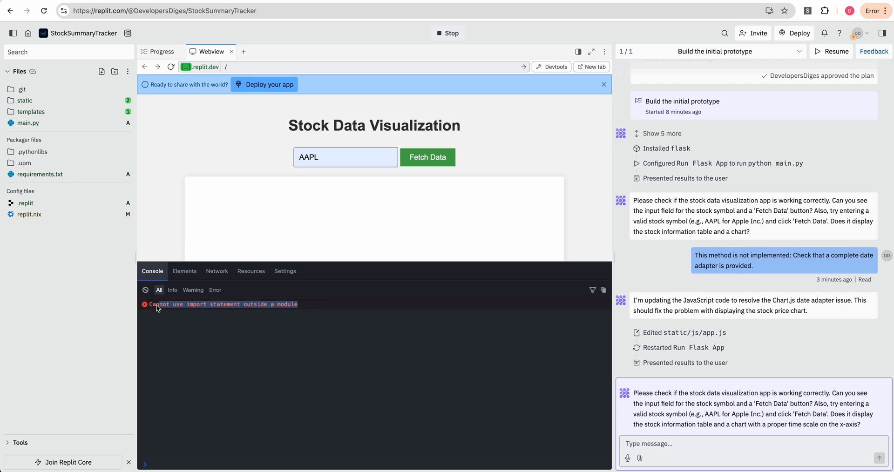
Send 'Cannot use import statement outside a module' to the Agent and inspect static/js/app.js.
text(Cannot use import statement outside a module)
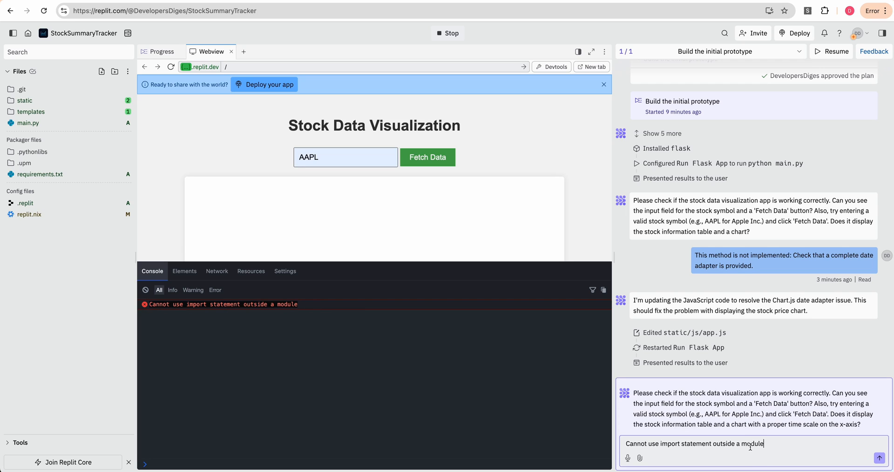
click(879, 460)
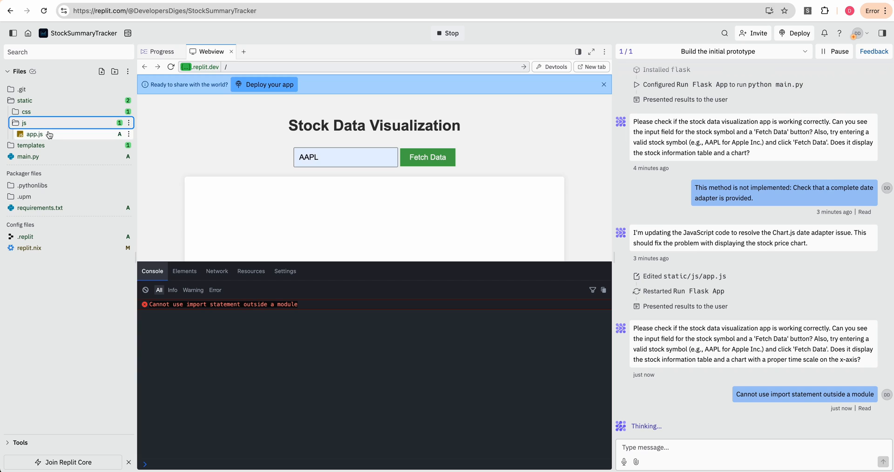
click(34, 134)
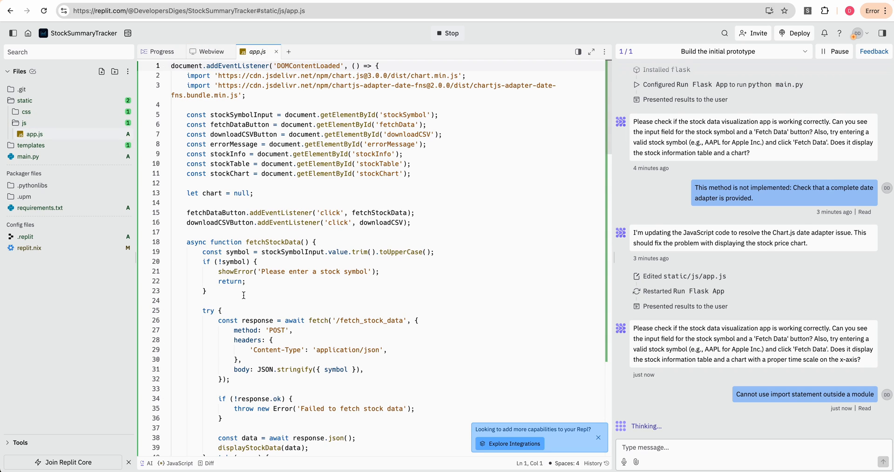
scroll(down, 3)
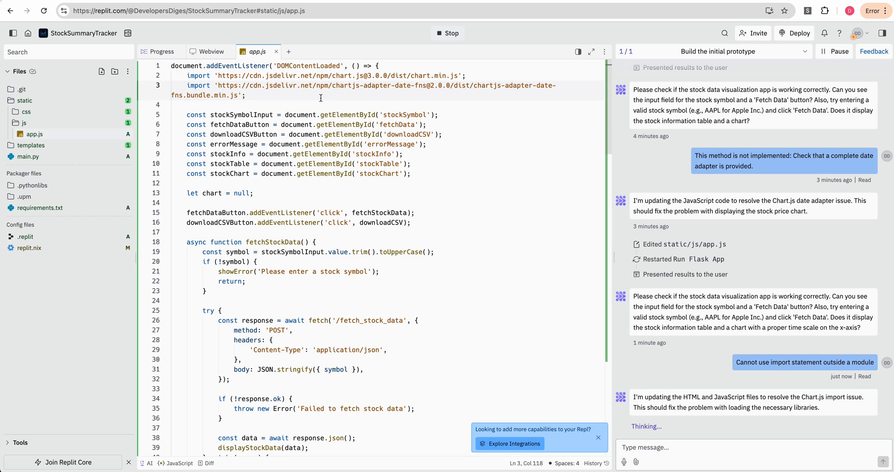
Fetch AAPL again in the Webview and scroll to the Oct 2023–Sep 2024 price chart.
click(211, 51)
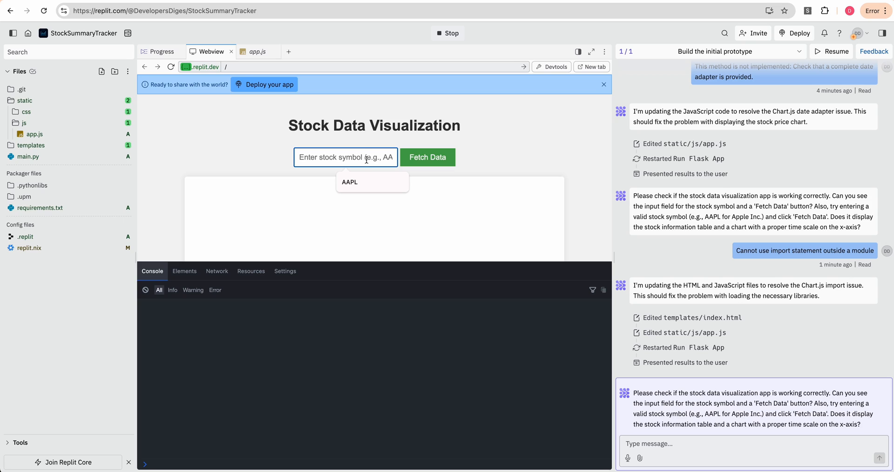
click(424, 157)
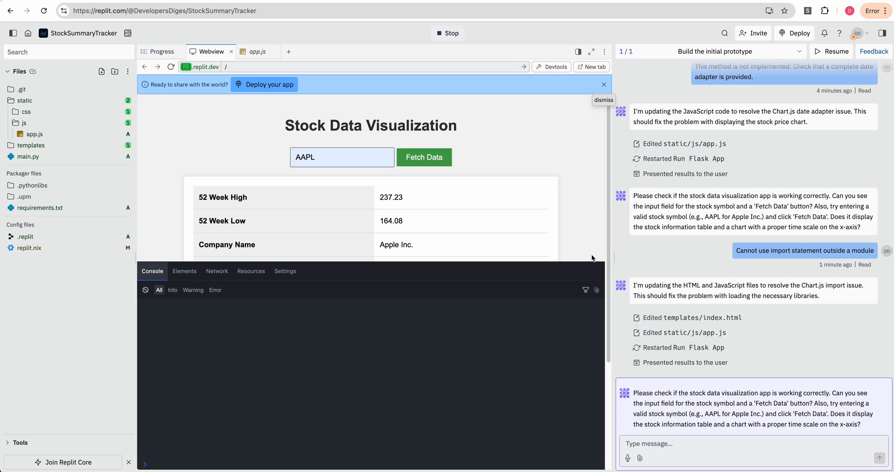
mouse_move(587, 182)
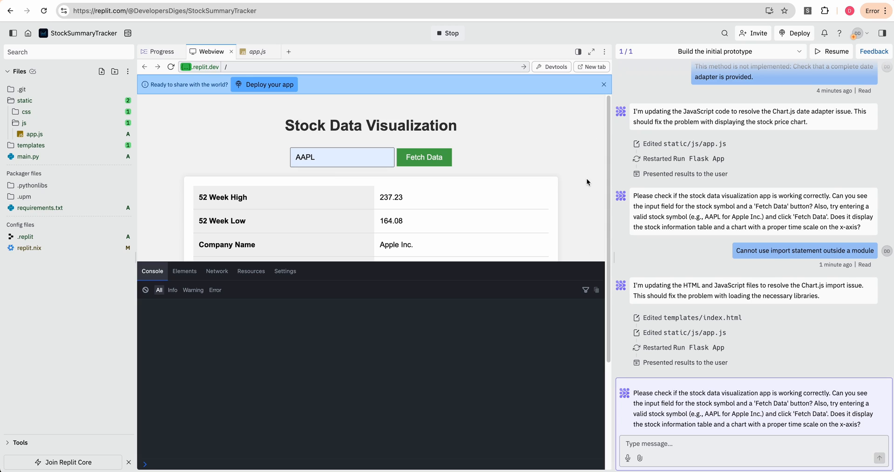
mouse_move(600, 97)
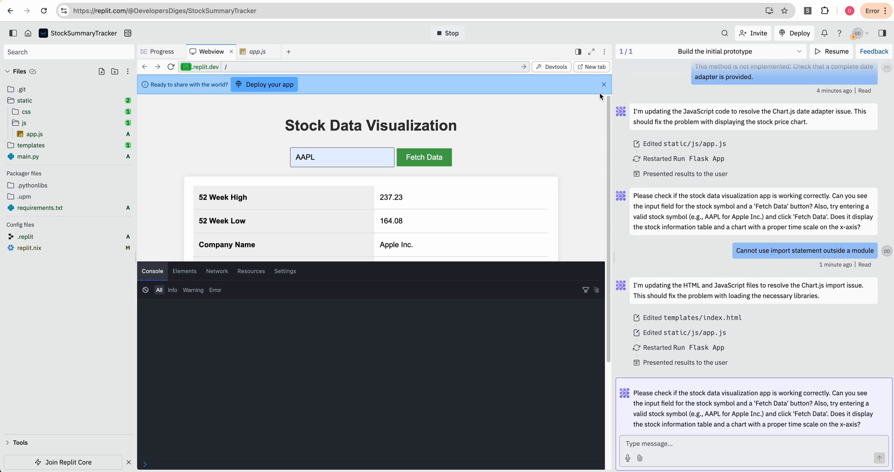
mouse_move(564, 152)
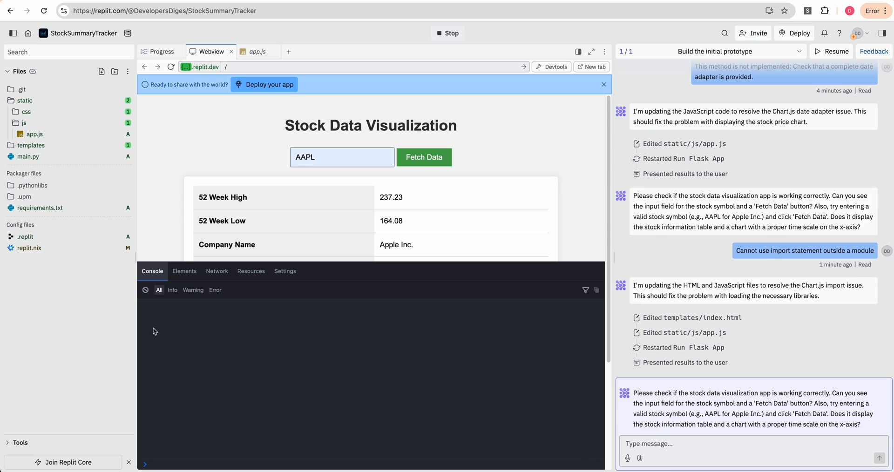
mouse_move(573, 266)
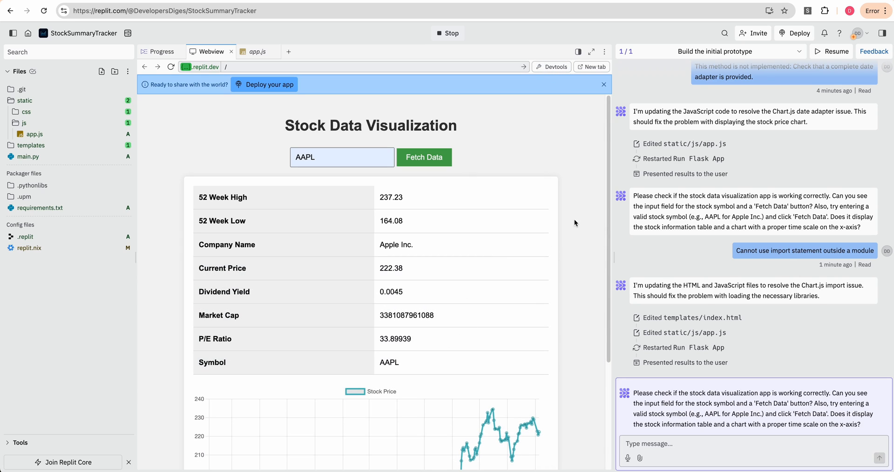
scroll(down, 3)
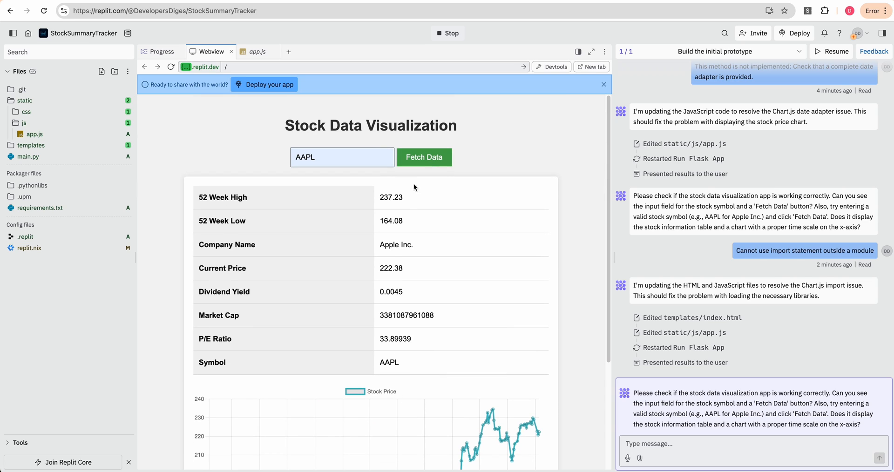
scroll(down, 3)
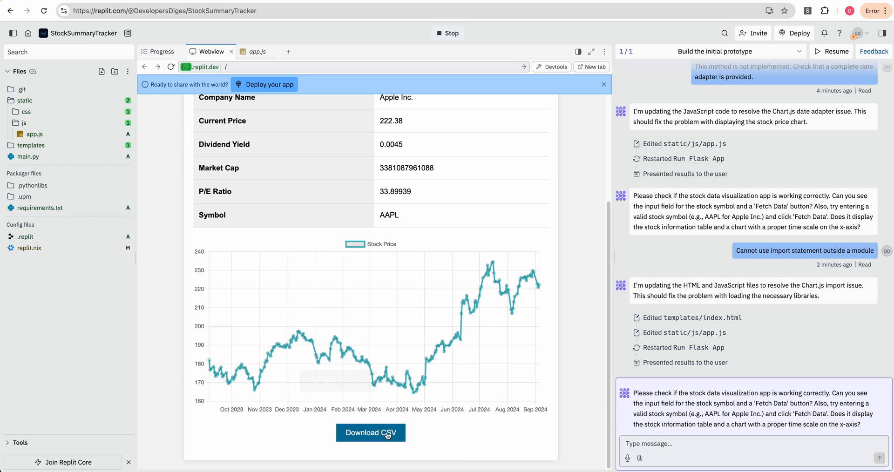
scroll(up, 3)
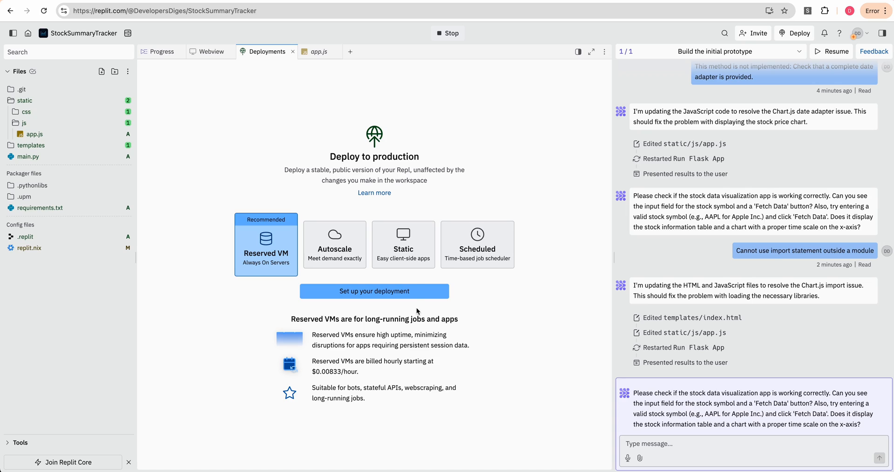
mouse_move(412, 308)
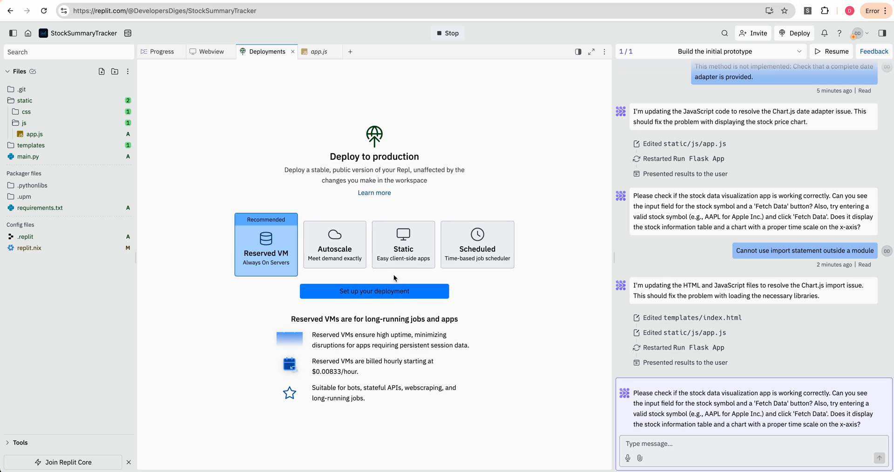
mouse_move(432, 292)
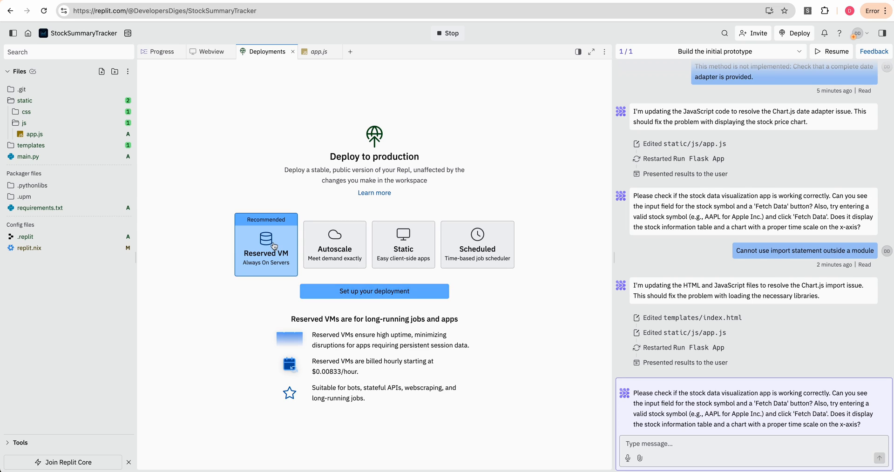
Select the Reserved VM deployment type and scroll through its configuration form.
click(374, 291)
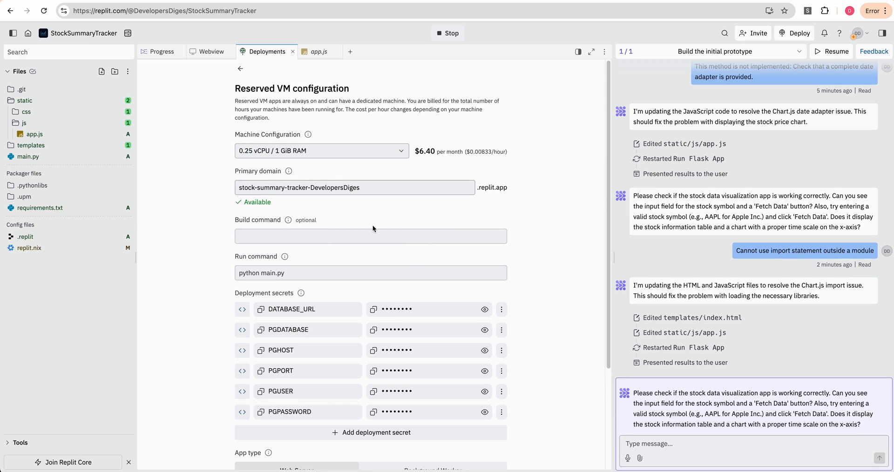
scroll(down, 3)
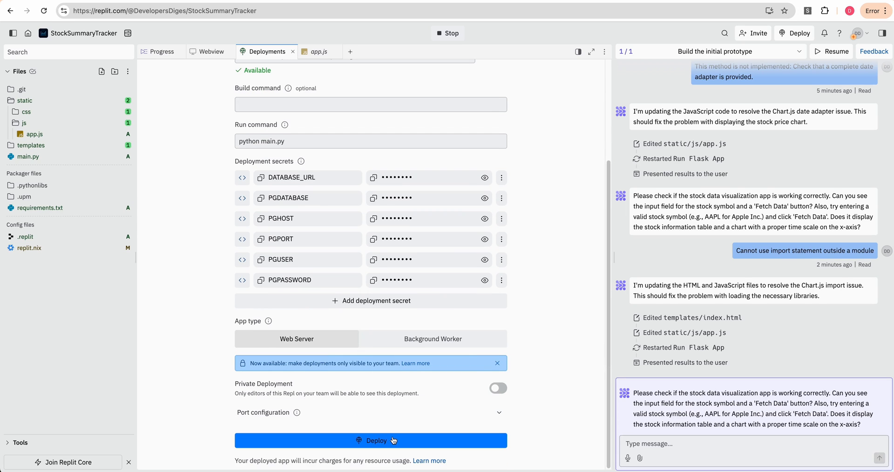
Start the production deployment and watch provisioning and build finish, returning to app.js.
click(370, 440)
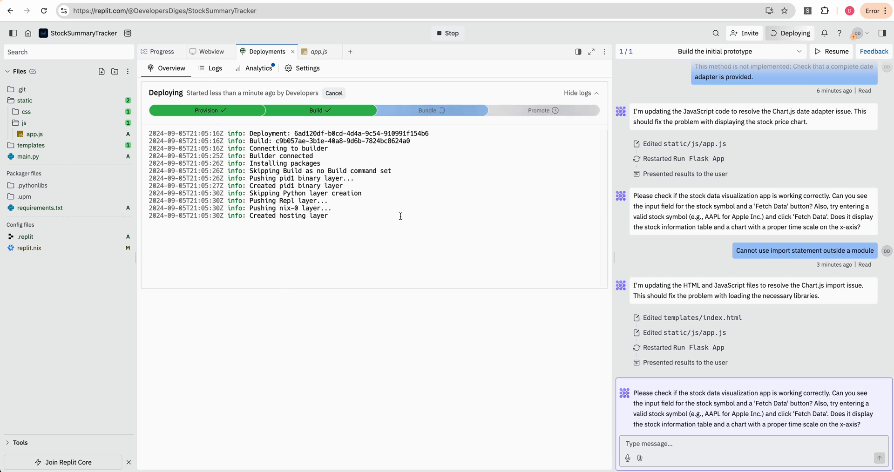
click(268, 51)
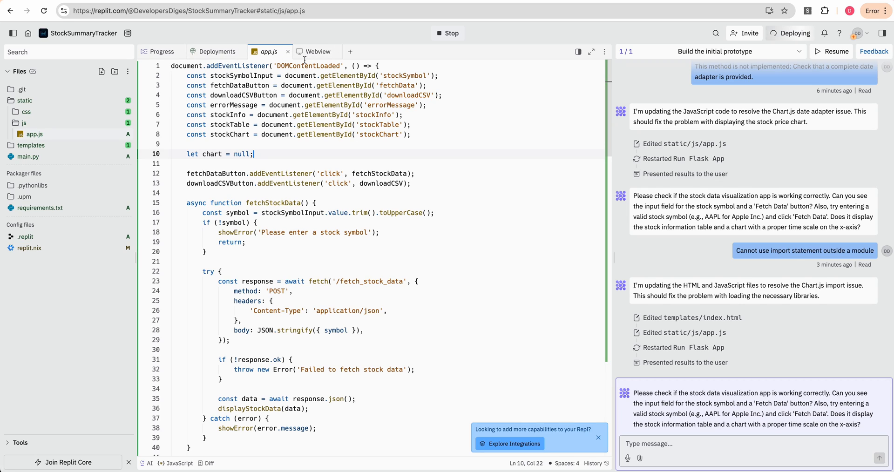
Show the Webview preview with AAPL's financial table and price chart.
click(317, 51)
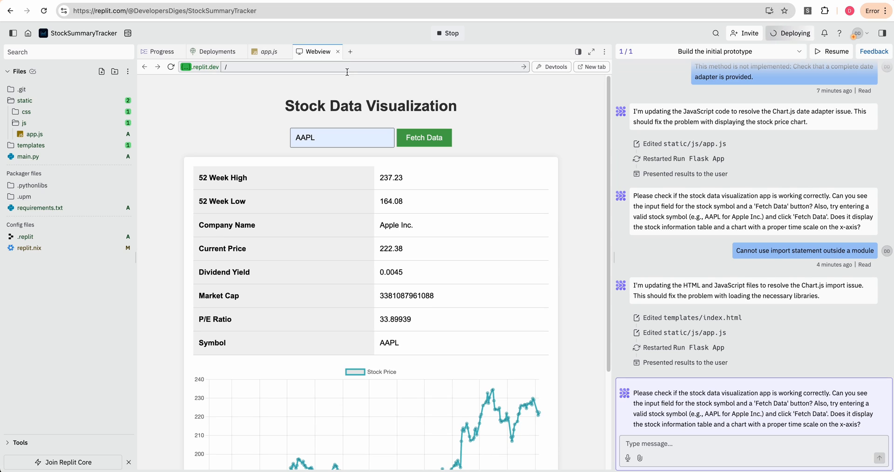
Return to the Deployments view while bundling completes and promotion begins.
click(217, 52)
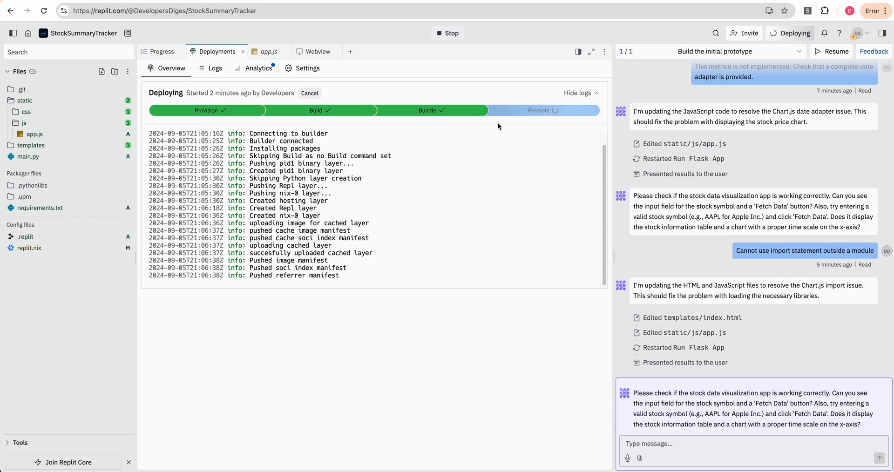
mouse_move(574, 132)
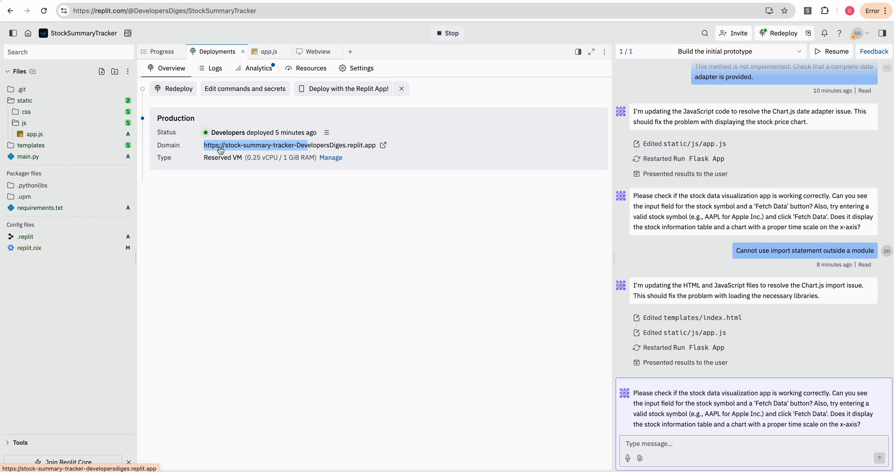
mouse_move(293, 152)
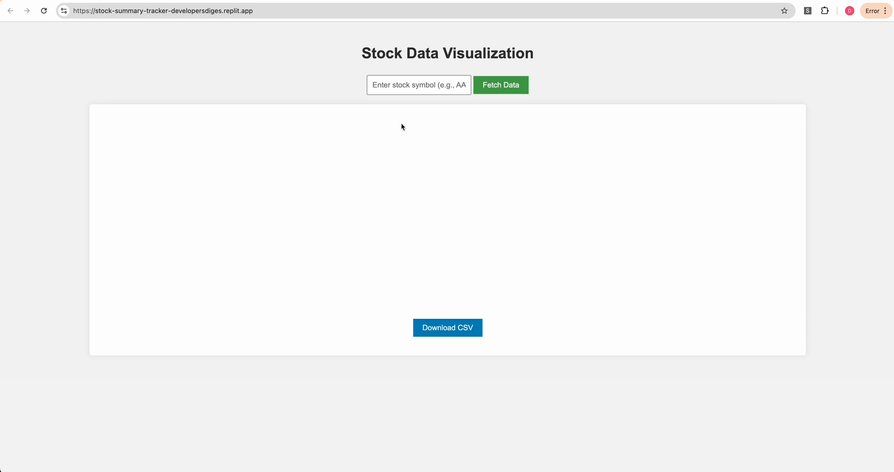
Fetch AAPL data on the live replit.app site.
text(AAPL)
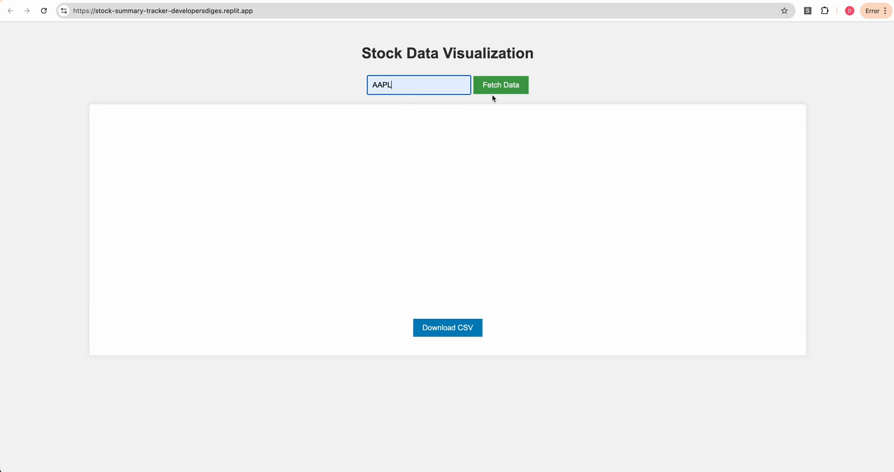
click(500, 84)
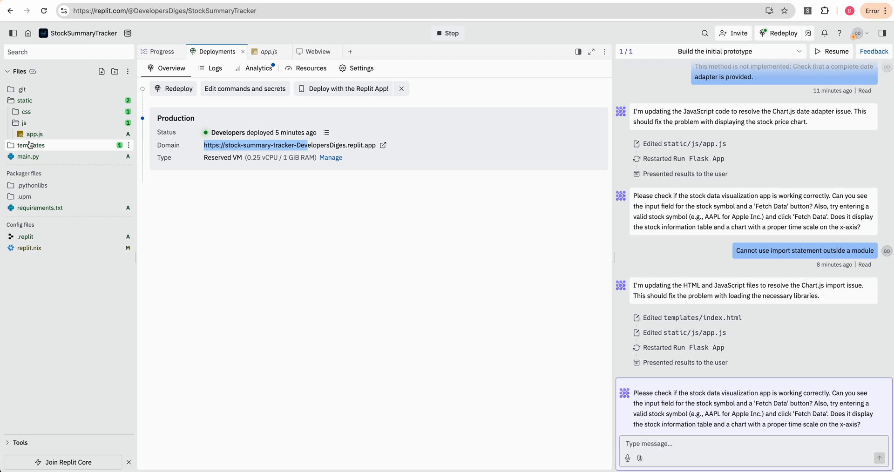
Open main.py and scroll through the Flask data route code.
click(28, 156)
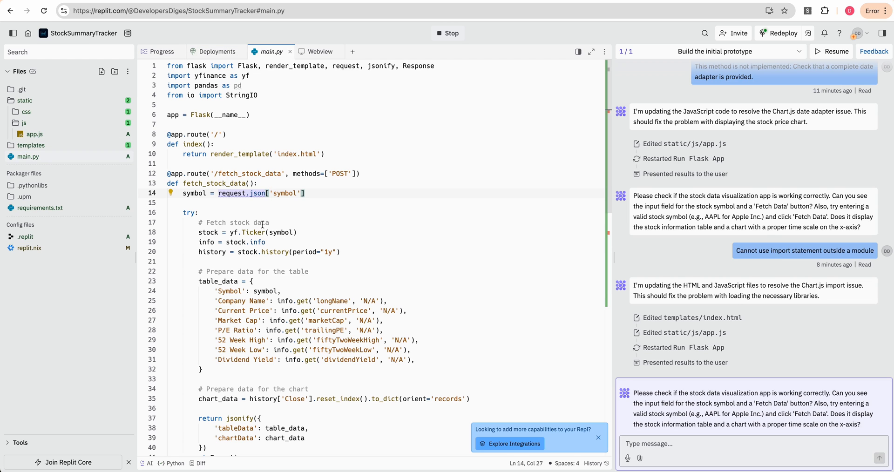
scroll(down, 3)
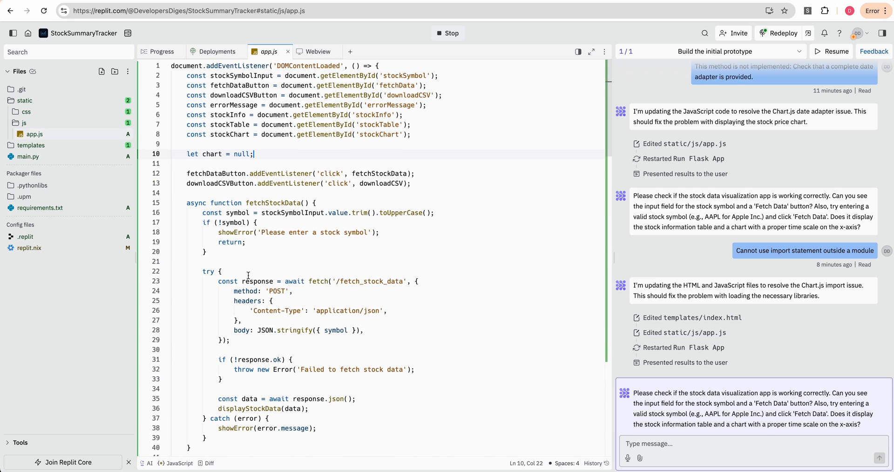
scroll(down, 3)
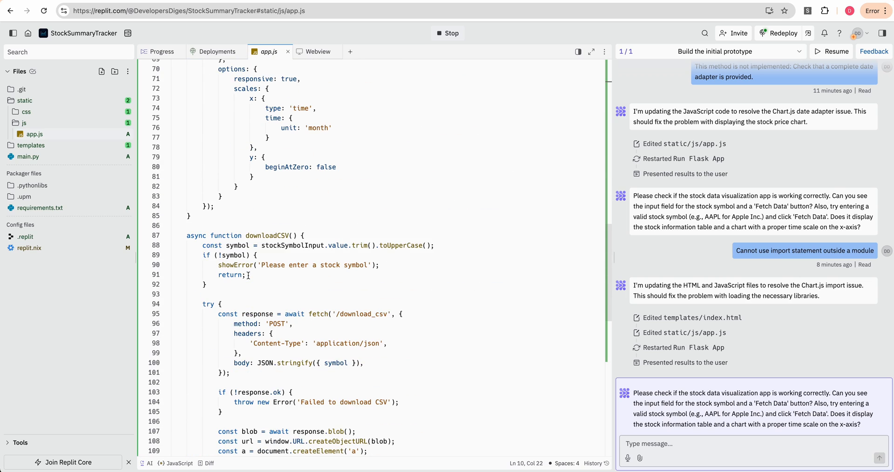
scroll(down, 3)
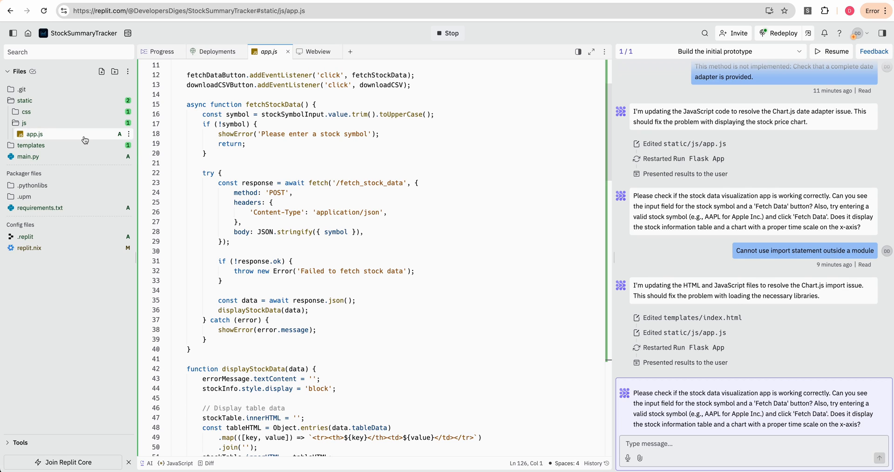
mouse_move(84, 140)
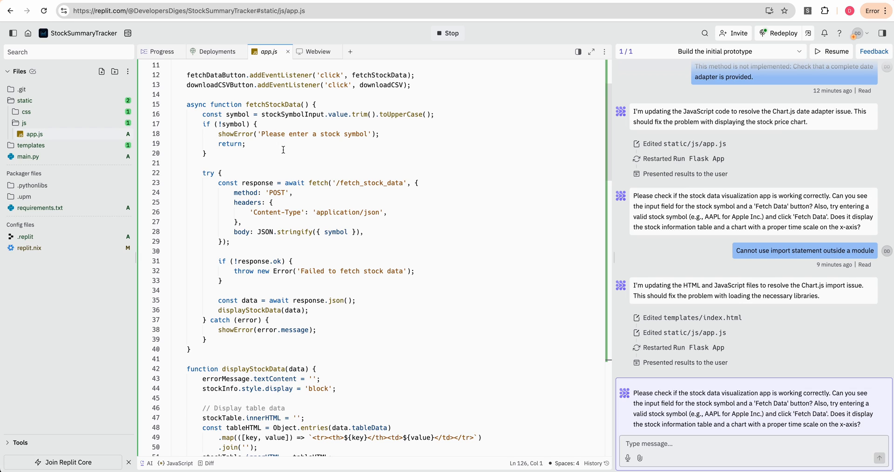
Scroll the Webview preview to AAPL's price chart and Download CSV button.
click(316, 51)
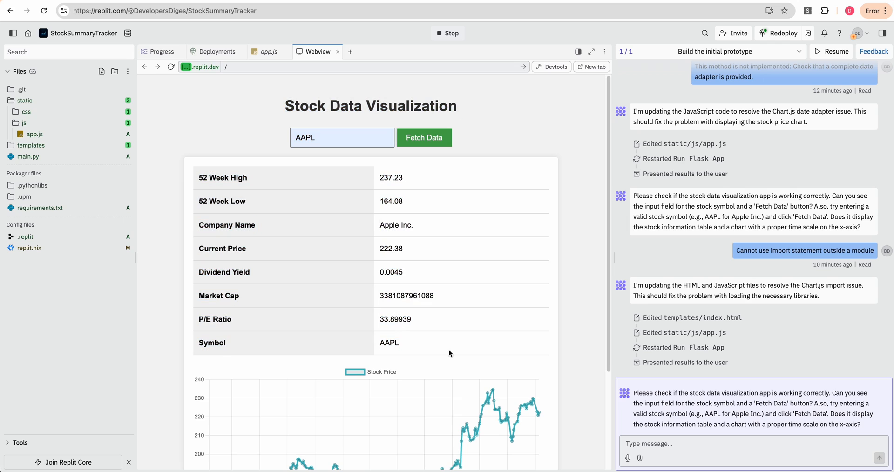
mouse_move(241, 226)
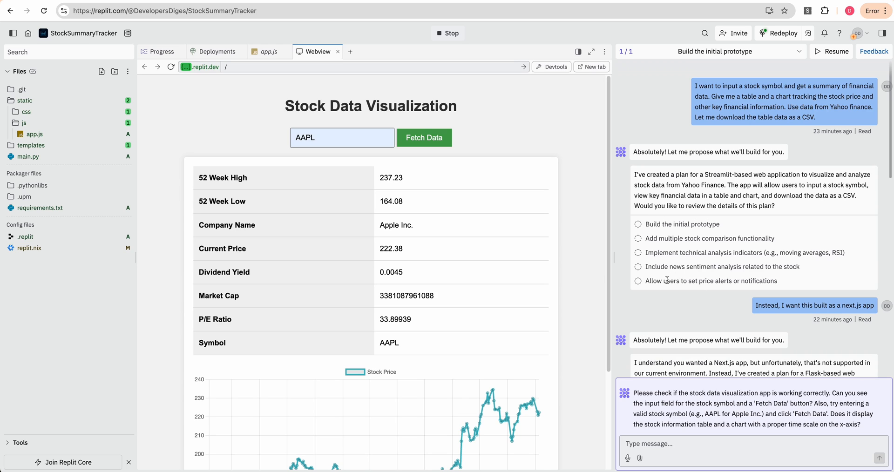
scroll(down, 3)
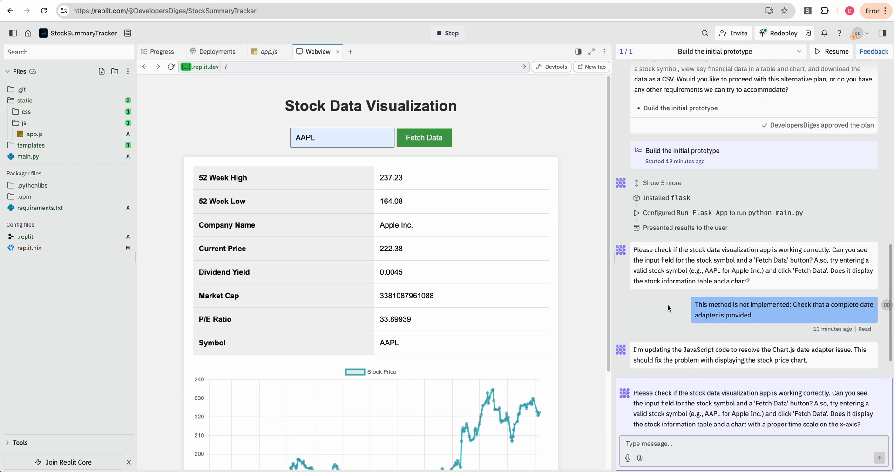
scroll(down, 3)
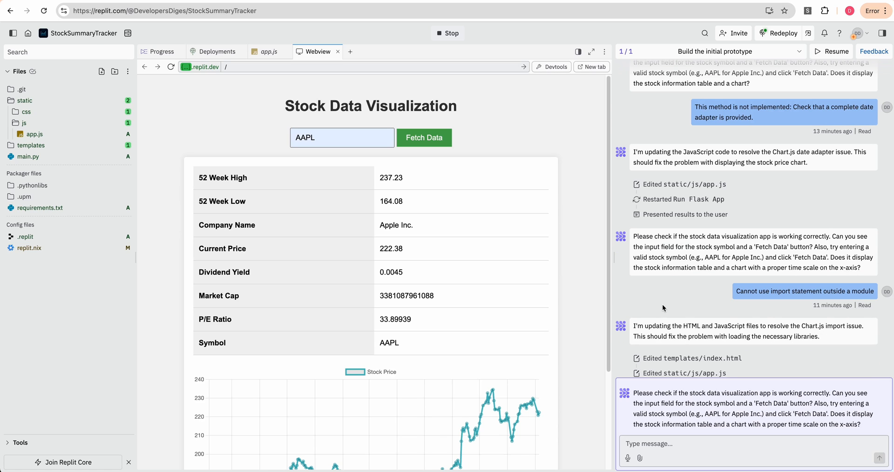
scroll(down, 3)
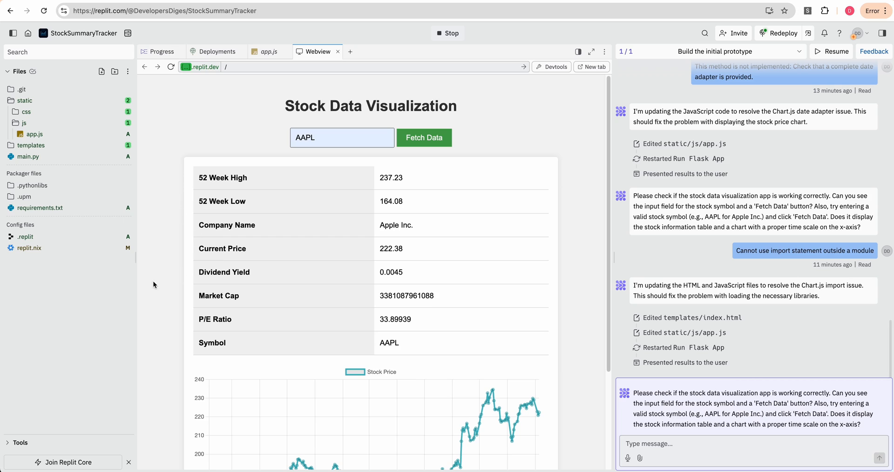
scroll(down, 3)
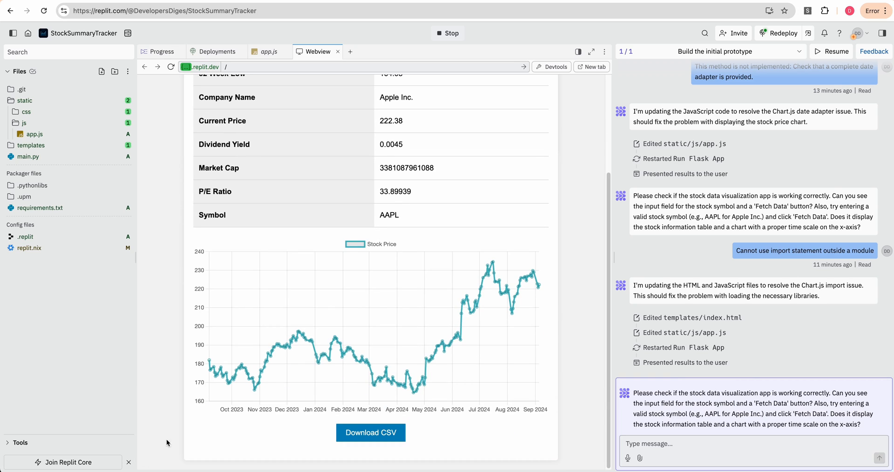
scroll(up, 3)
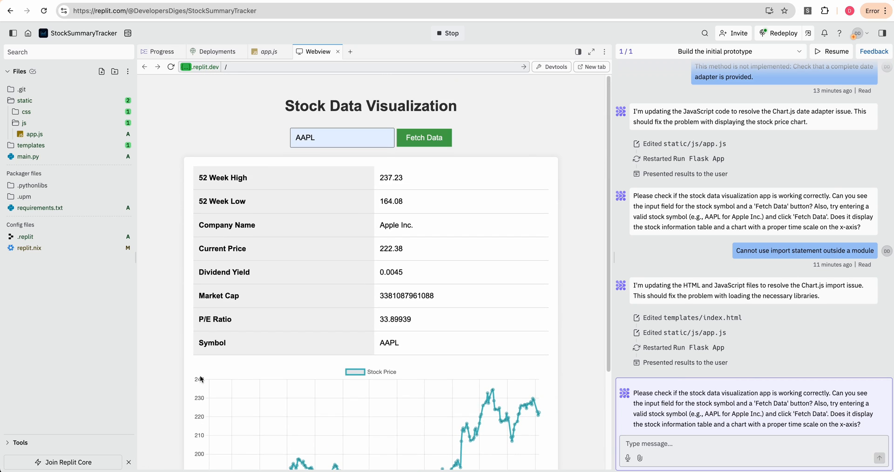
mouse_move(546, 305)
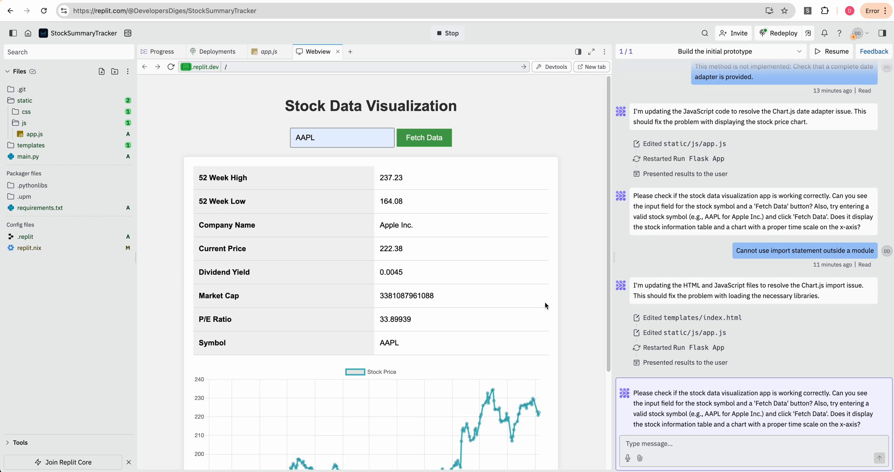
mouse_move(485, 331)
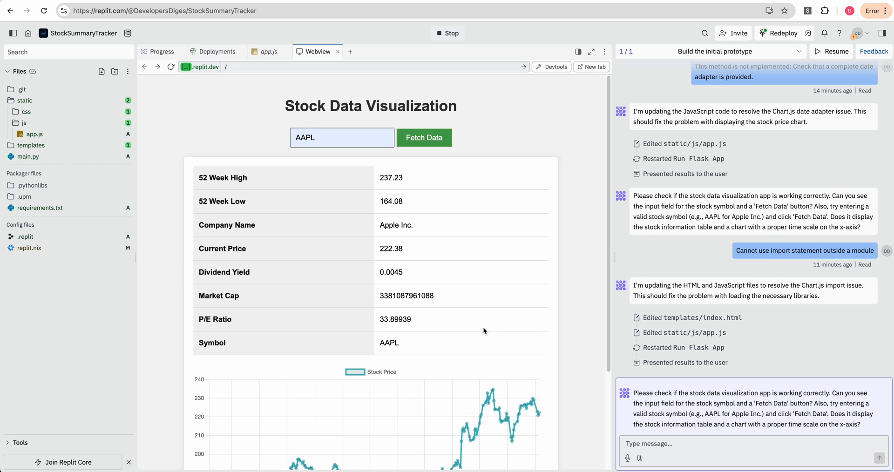
mouse_move(184, 168)
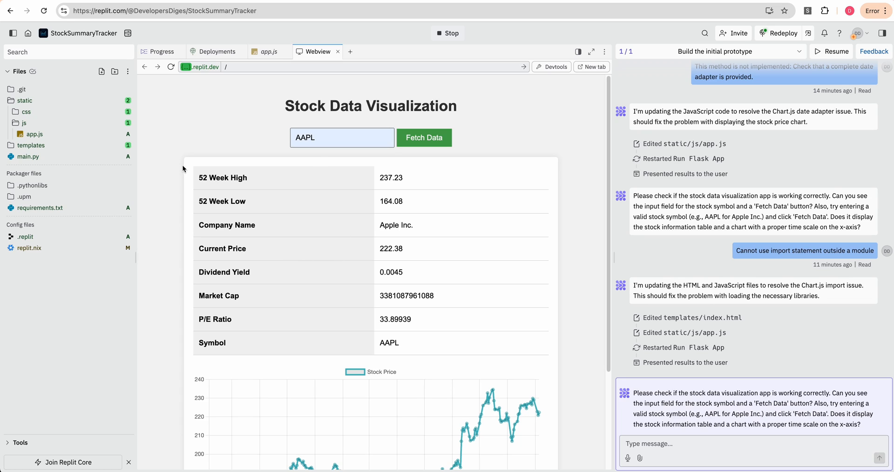